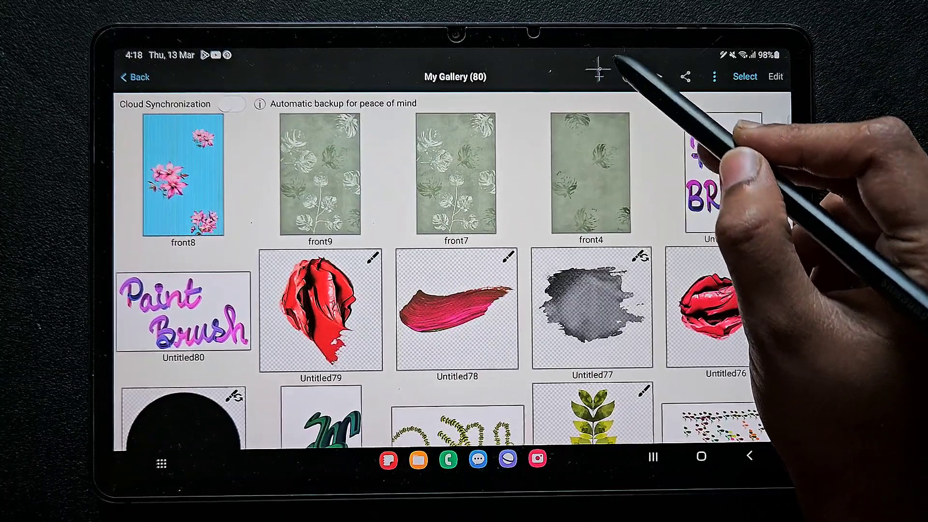
Step: Choose Brush Pattern from the New panel in My Gallery
left_click(599, 76)
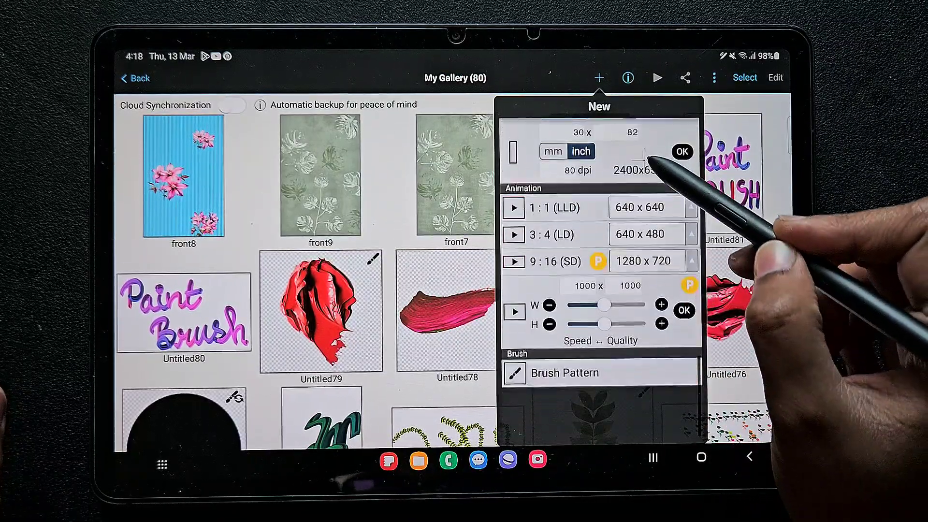
scroll("down", 3)
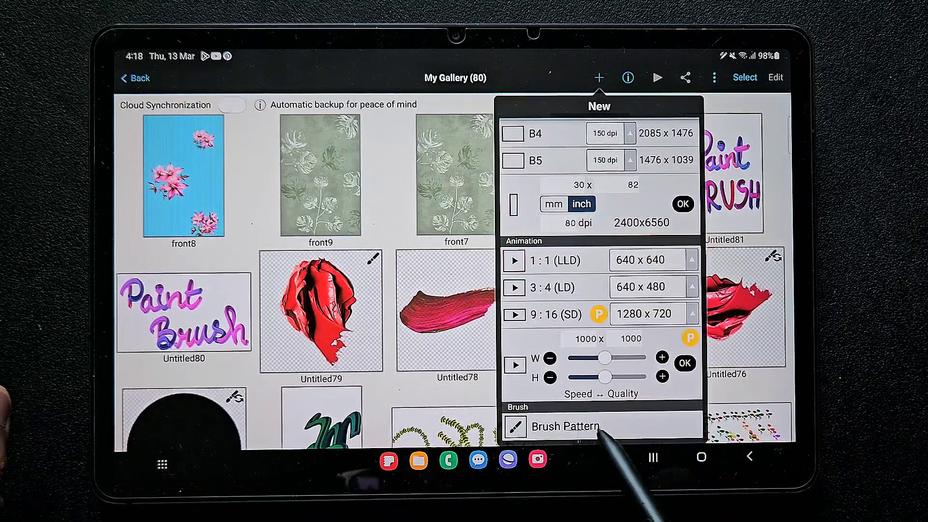
left_click(564, 425)
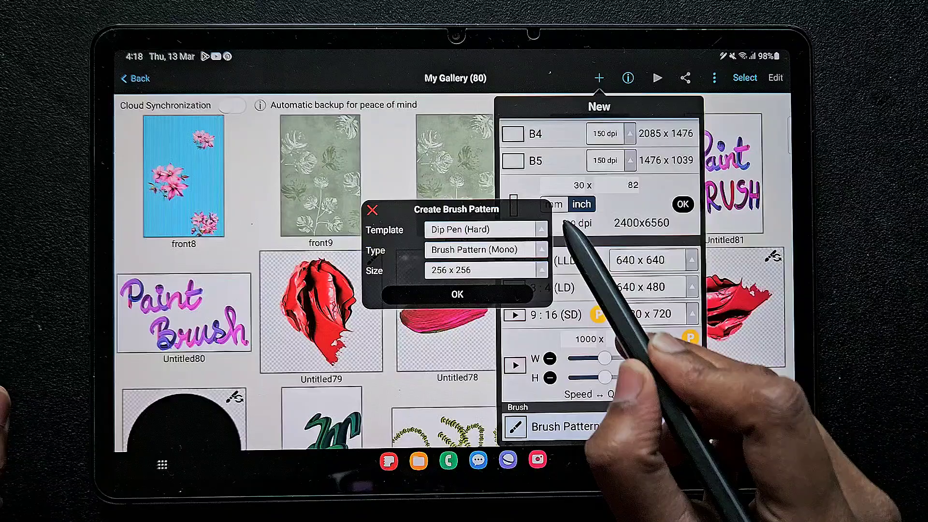
Step: Set the template to Felt Tip Pen (Hard) and the type to Brush Pattern (Color), then pick a size
left_click(482, 229)
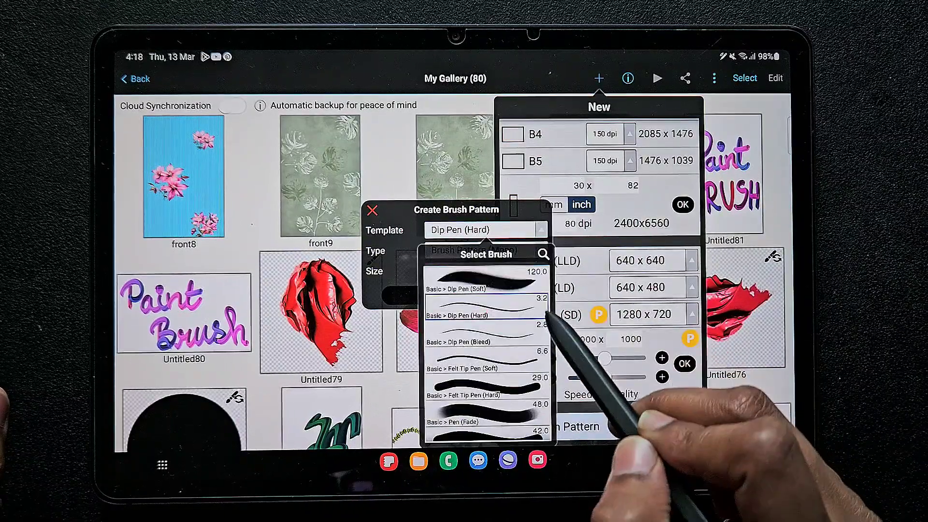
scroll("down", 3)
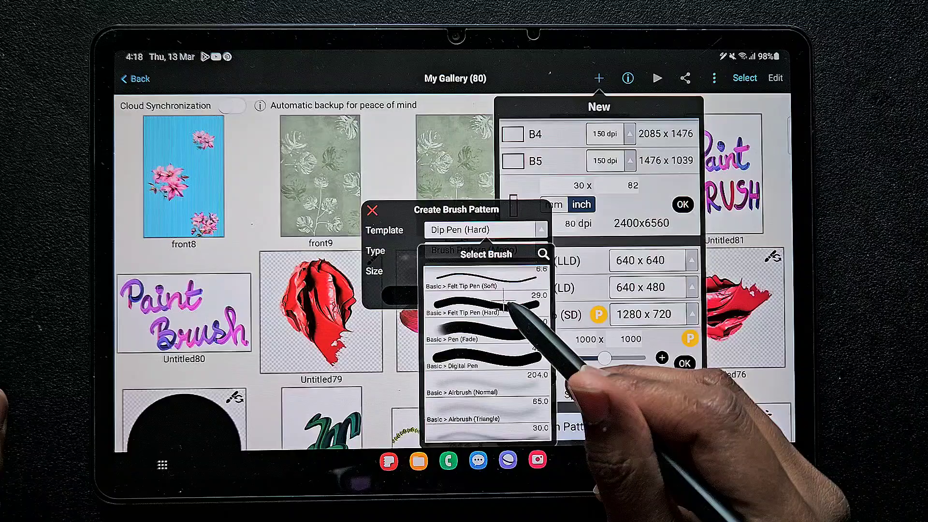
left_click(468, 313)
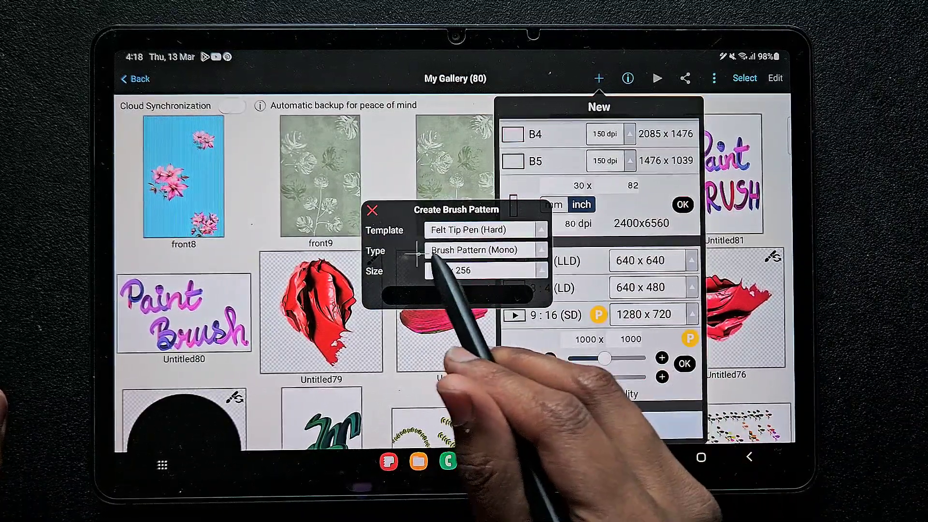
left_click(479, 250)
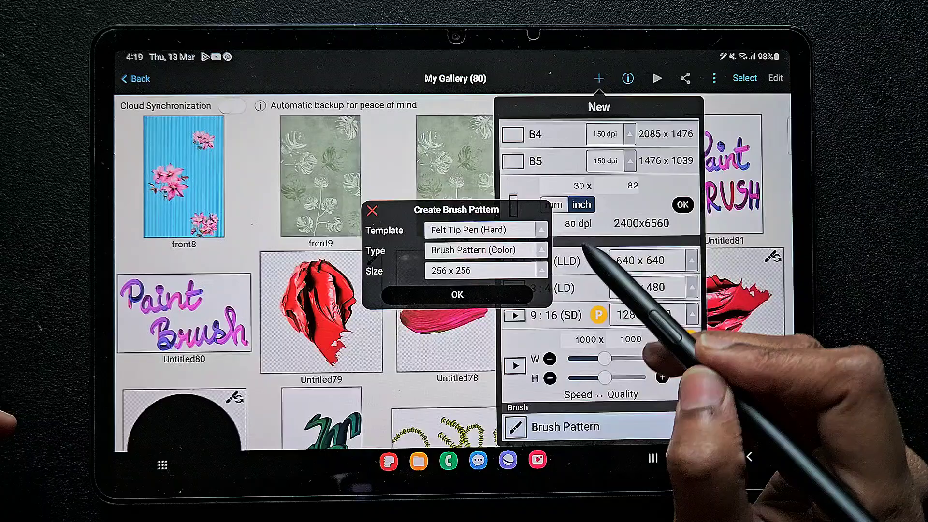
left_click(485, 270)
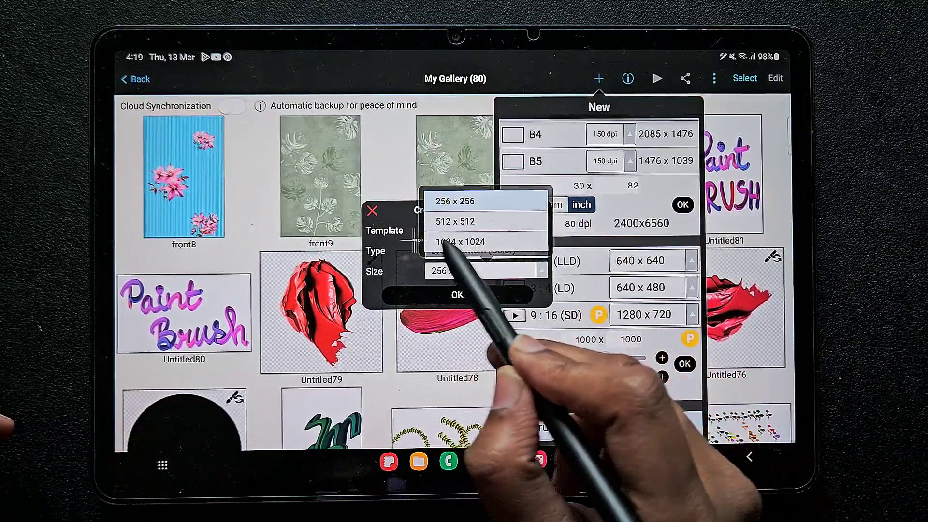
left_click(461, 242)
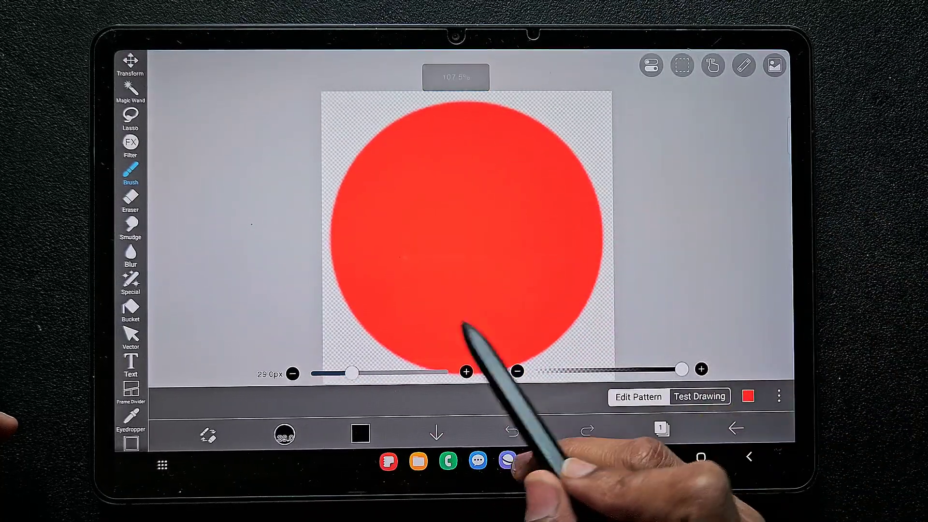
Step: Delete the default red circle and add a straight ruler over the pattern canvas
left_click(517, 371)
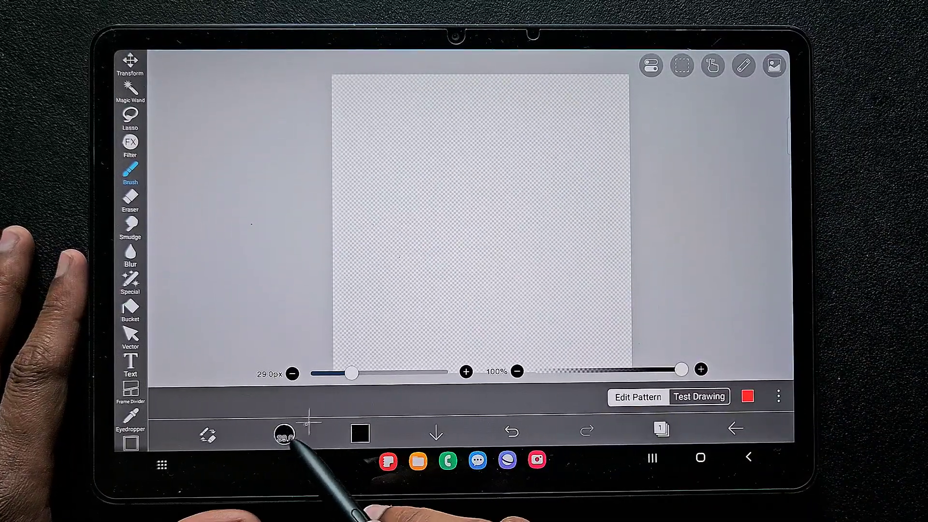
left_click(283, 433)
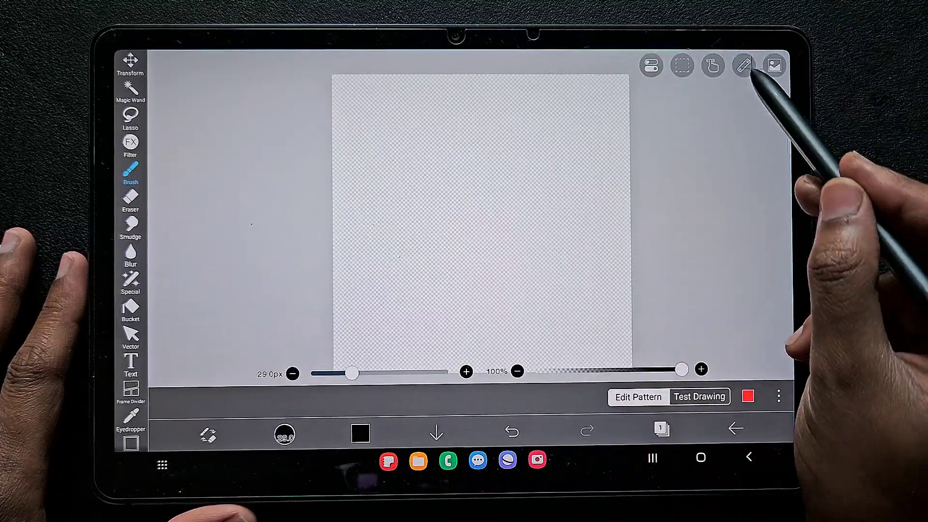
left_click(744, 66)
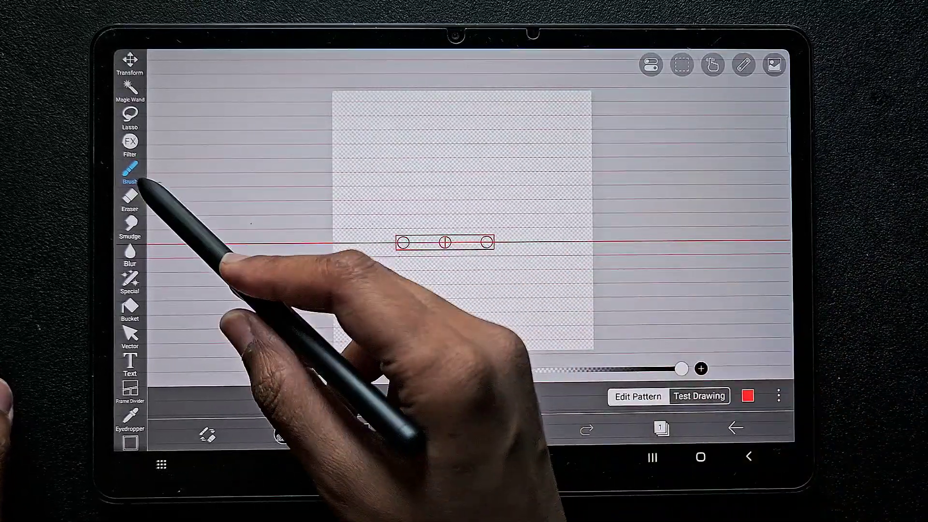
Step: Fill the top band of the pattern with purple
left_click(747, 396)
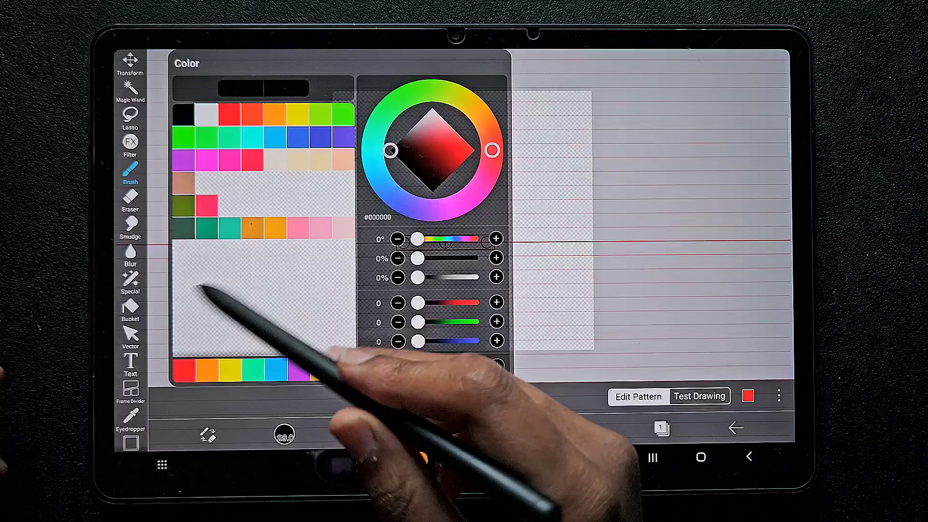
left_click(470, 150)
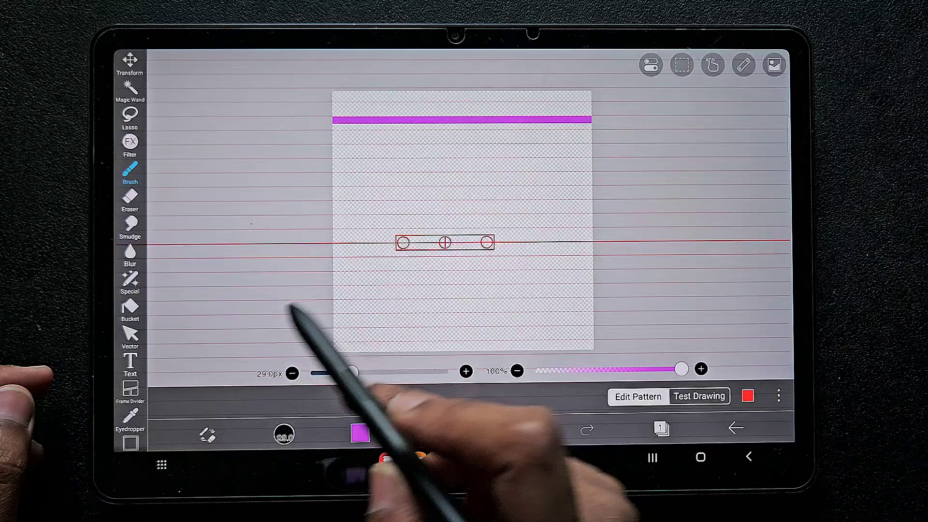
left_click(130, 308)
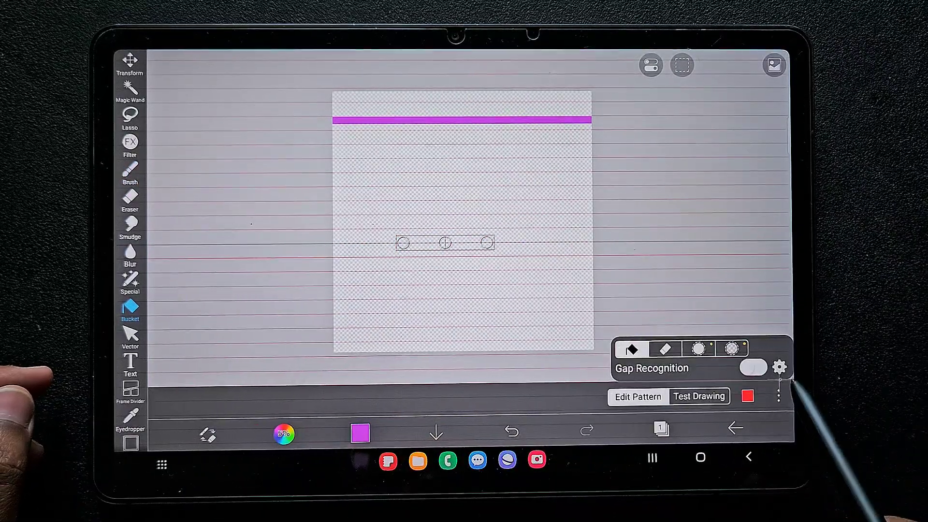
left_click(778, 367)
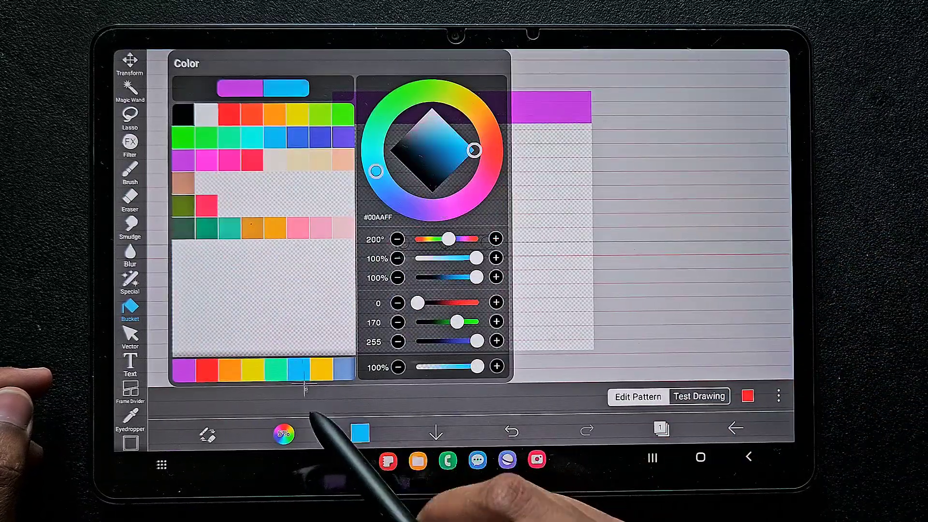
Step: Fill the band below purple with blue
left_click(128, 169)
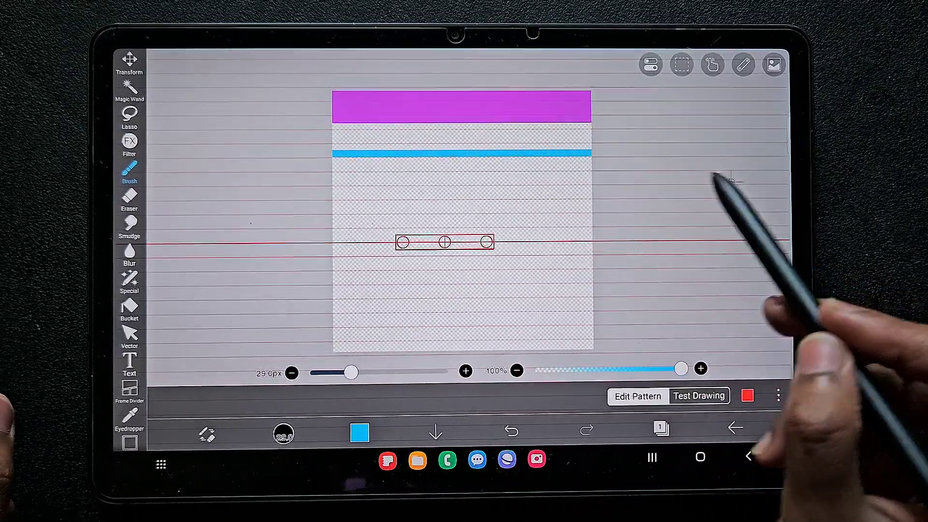
left_click(129, 307)
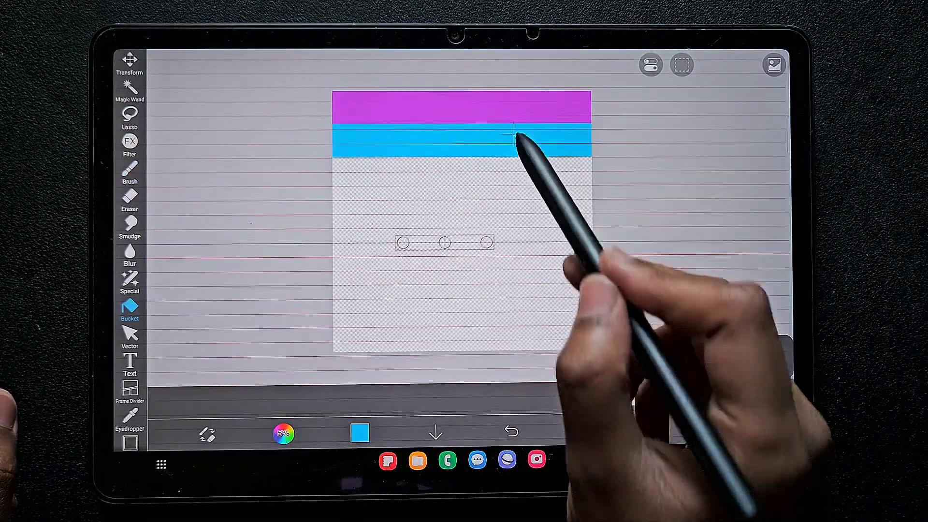
left_click(359, 434)
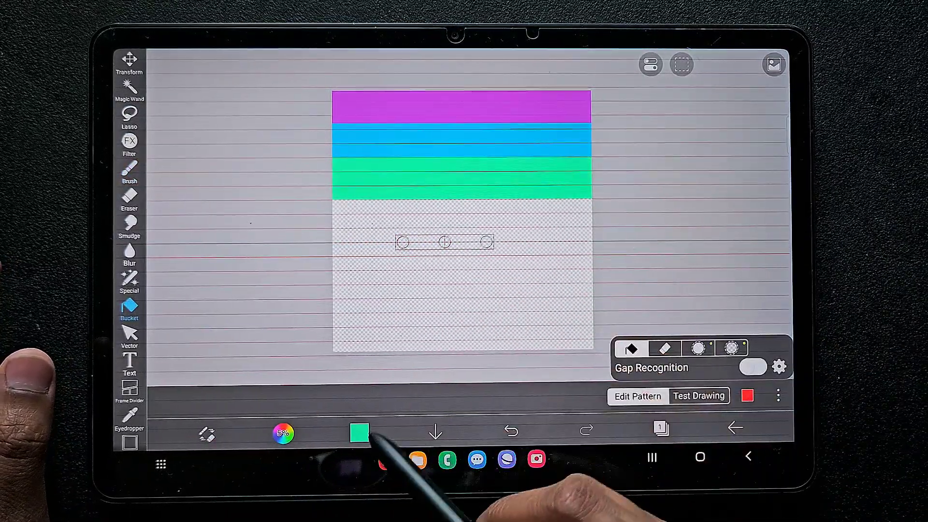
left_click(359, 431)
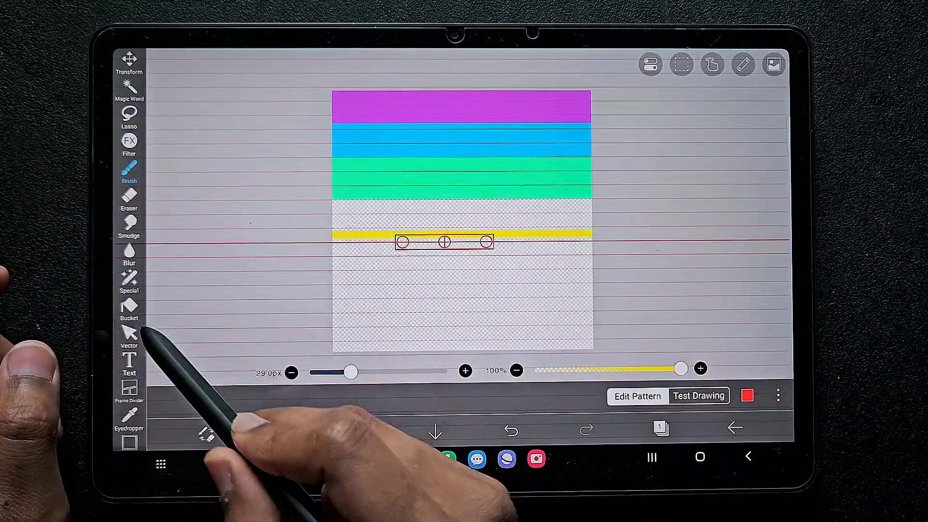
Step: Fill the next bands with yellow and orange
left_click(129, 308)
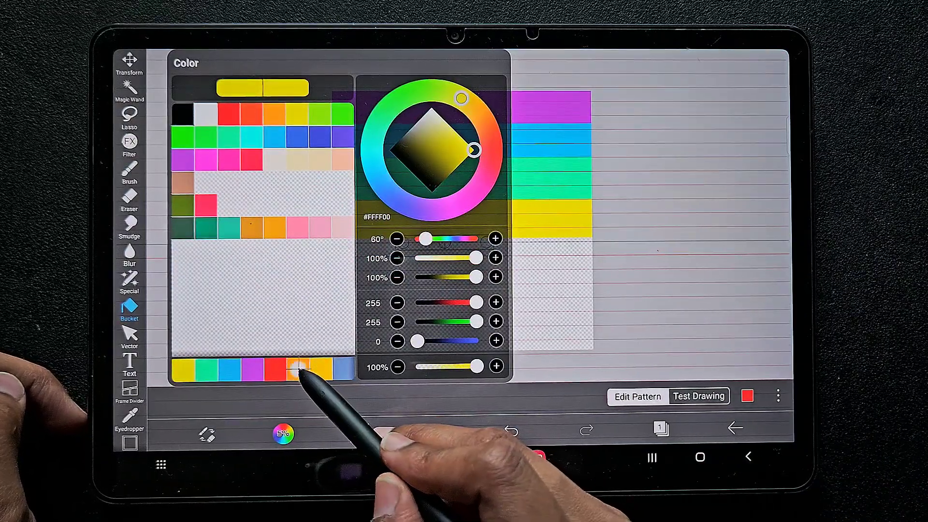
left_click(299, 370)
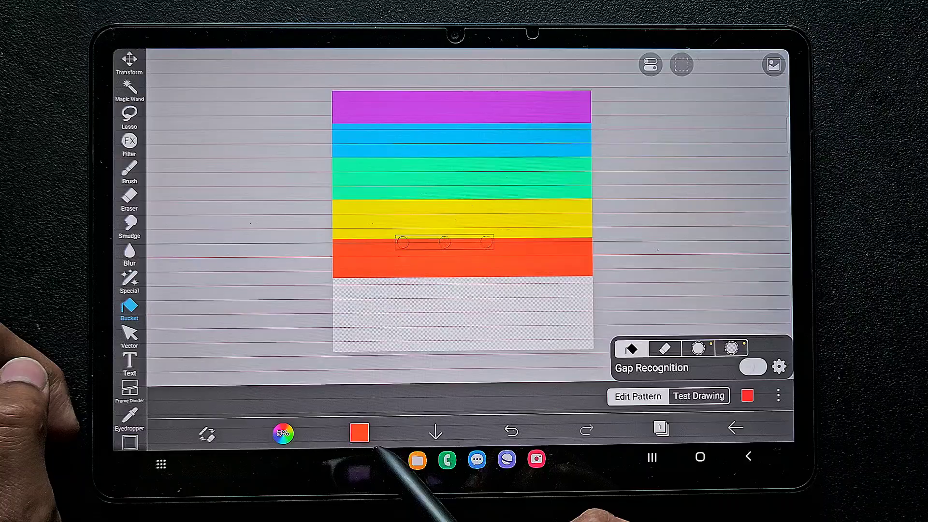
left_click(359, 433)
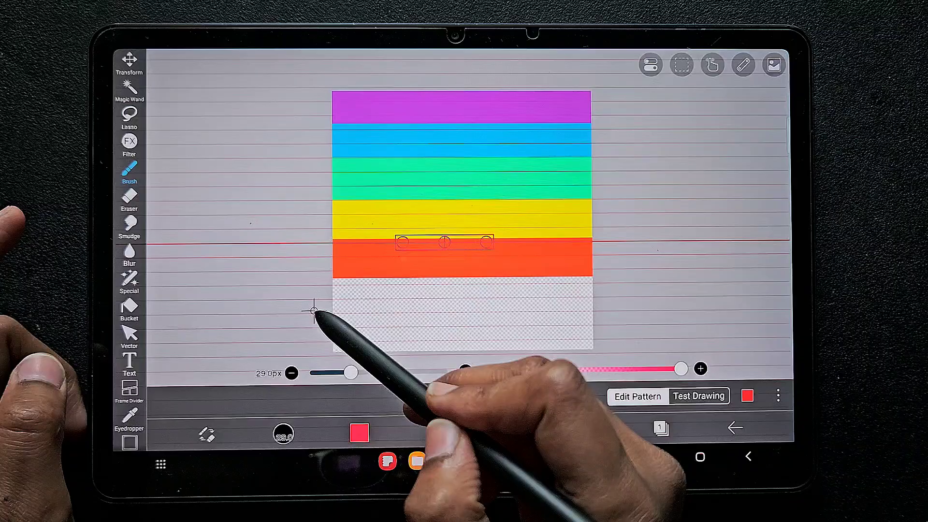
Step: Fill the pink and red bands, then delete the straight ruler
left_click(129, 308)
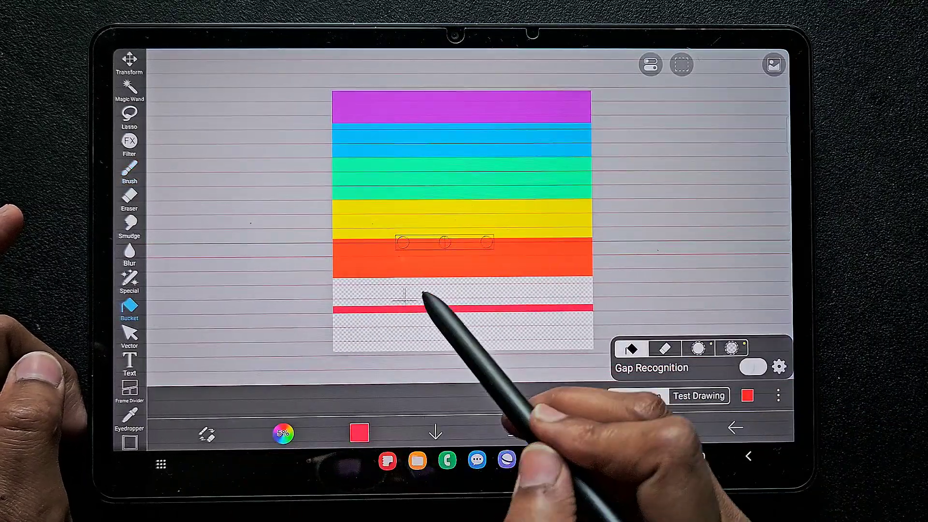
left_click(359, 433)
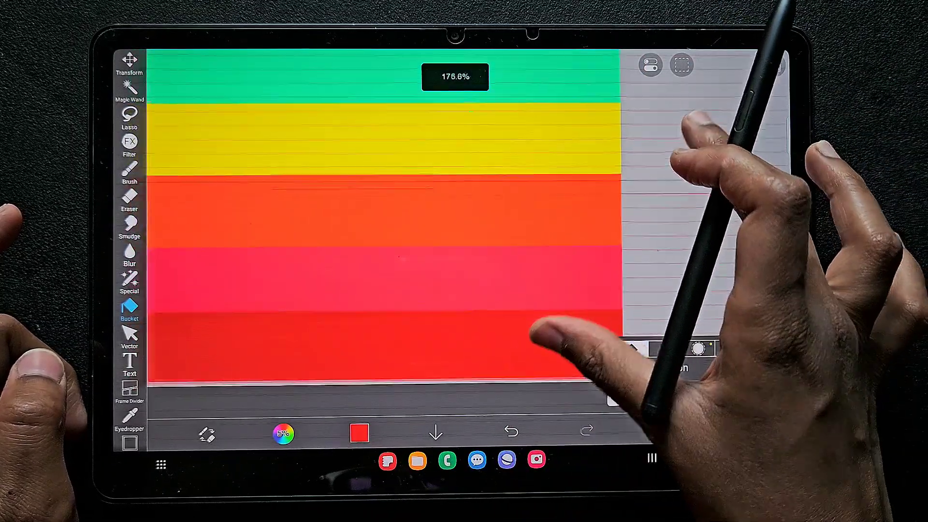
left_click(358, 433)
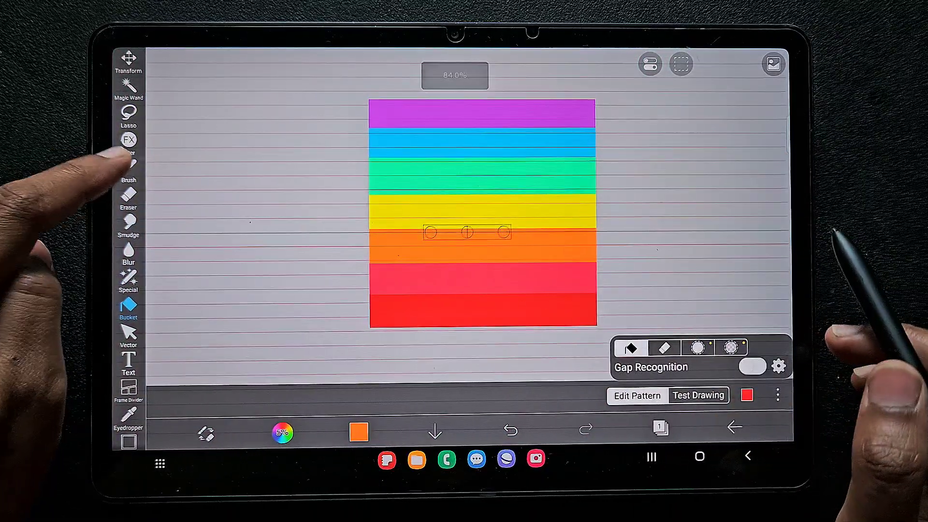
left_click(743, 66)
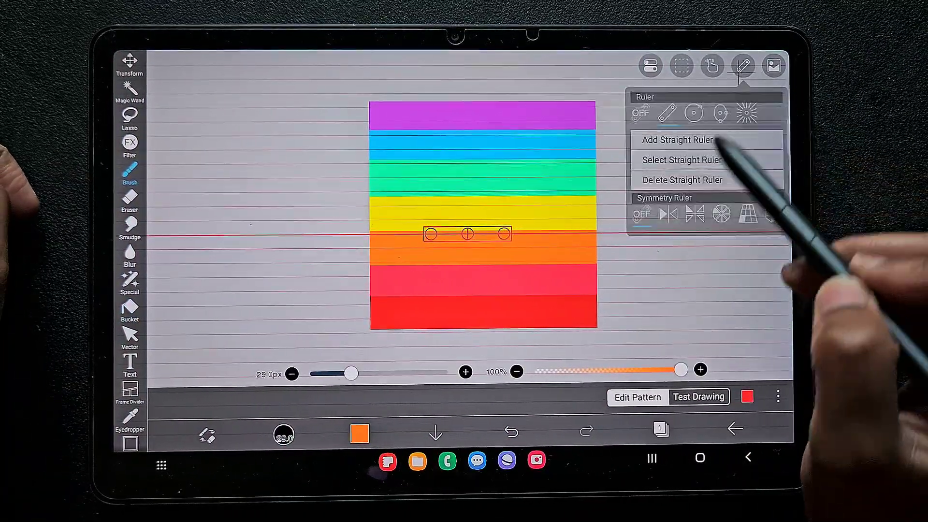
left_click(681, 179)
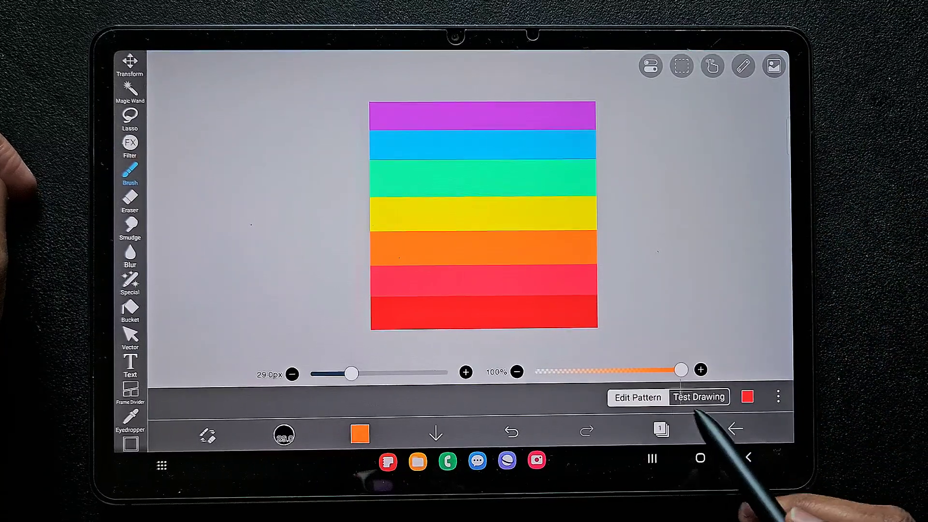
Step: Draw sample strokes with the rainbow brush on a blank test drawing
left_click(699, 396)
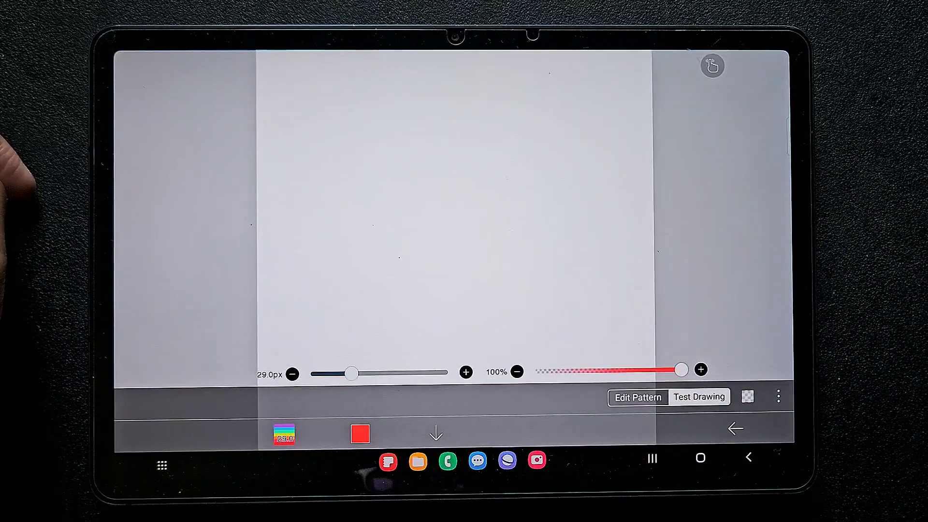
left_click_drag(343, 287, 628, 231)
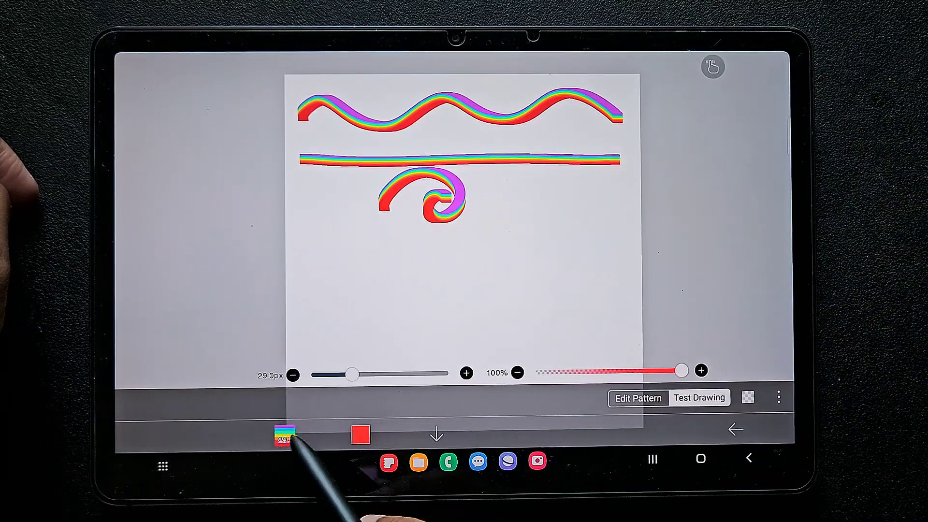
Step: Enable Following Rotation and set Aspect to about -53% in the brush Shape settings
left_click(284, 435)
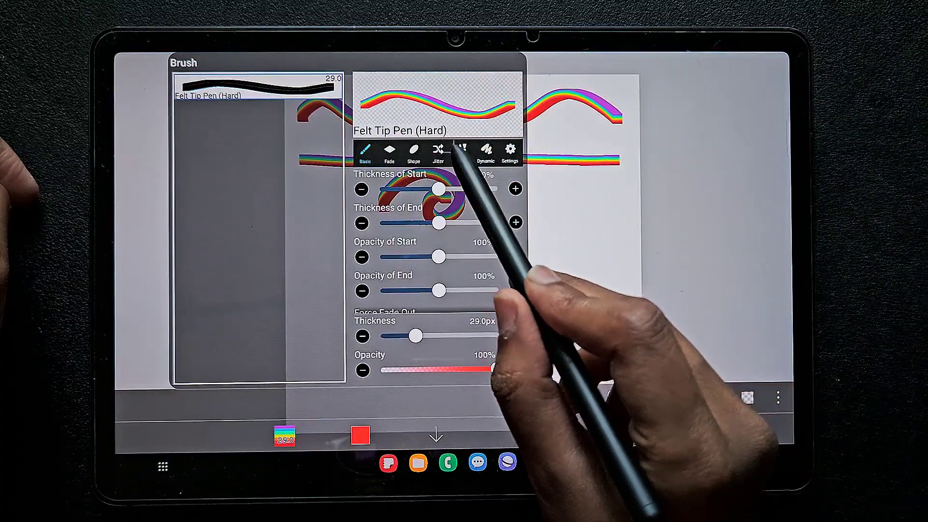
left_click(462, 152)
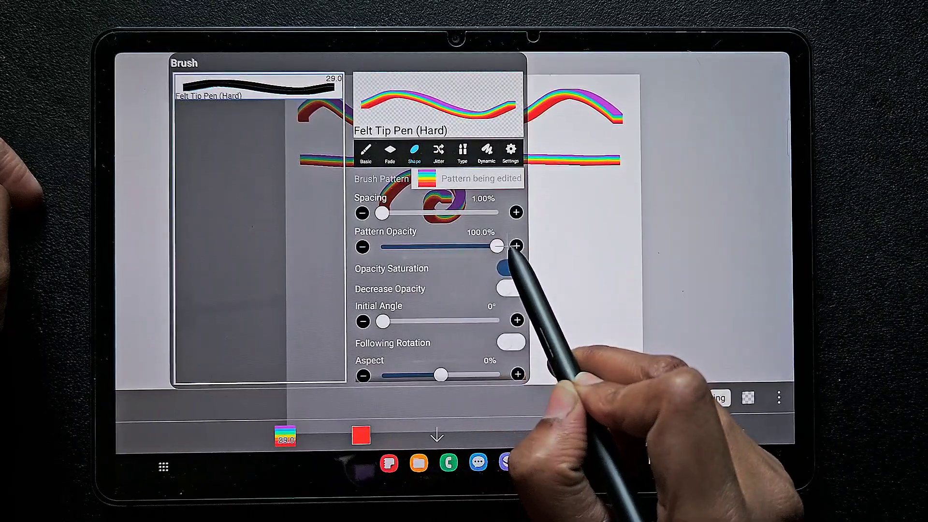
left_click(509, 267)
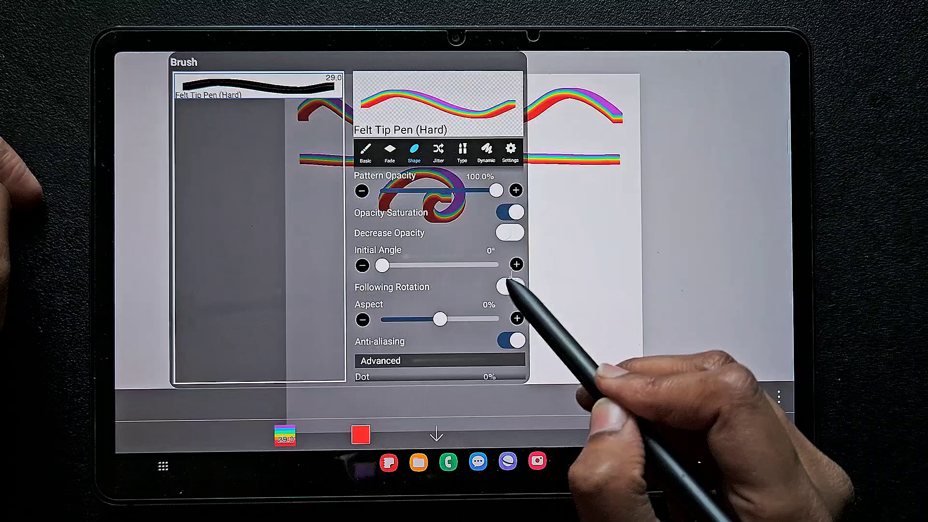
left_click(508, 287)
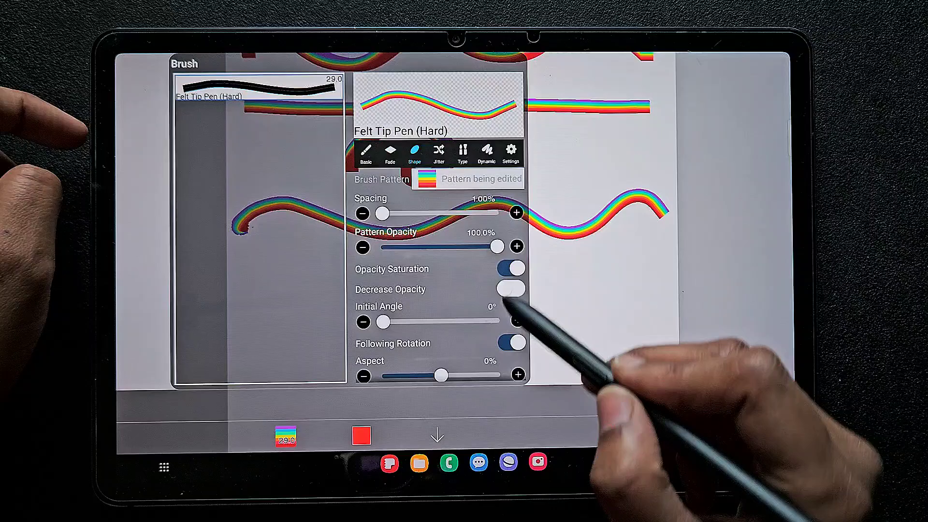
scroll("down", 3)
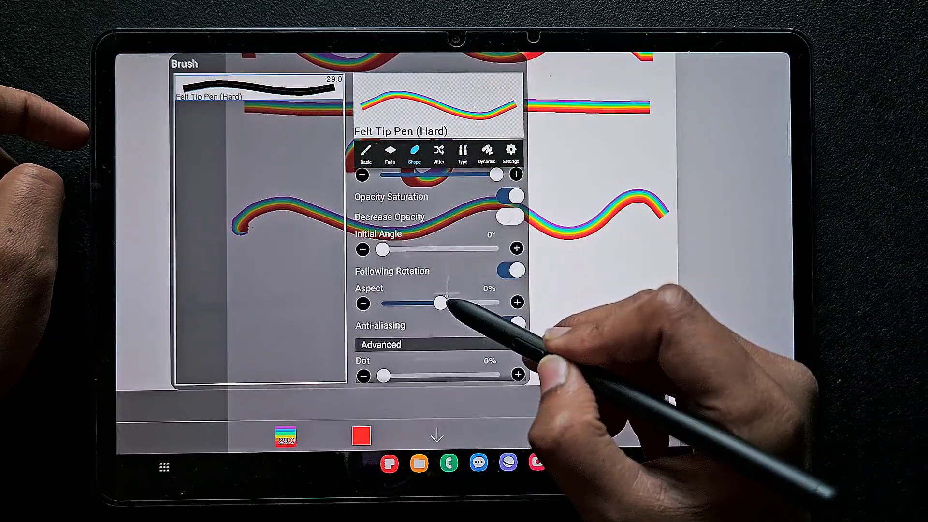
left_click_drag(438, 302, 409, 303)
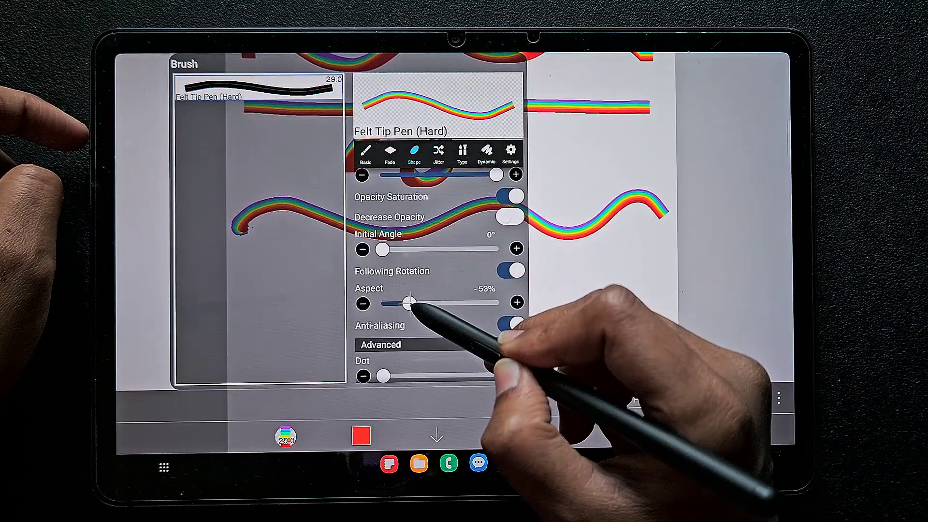
left_click(366, 153)
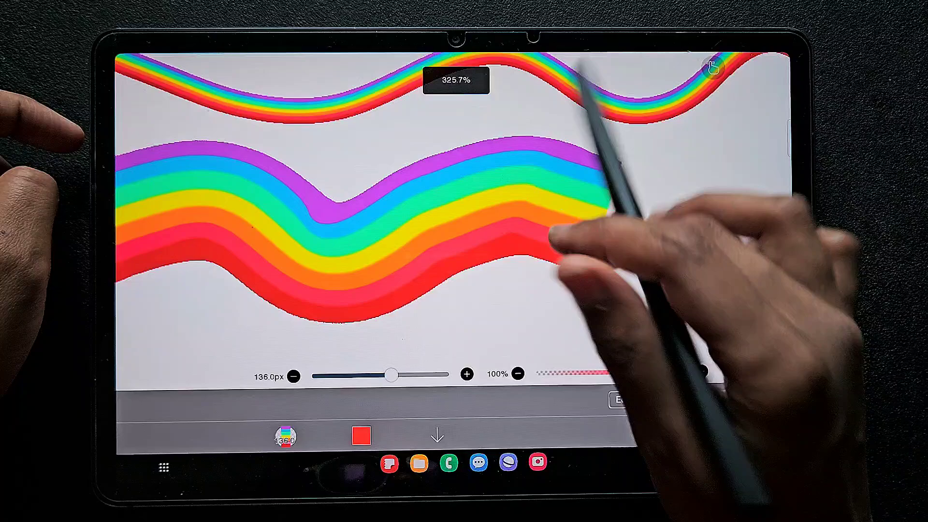
Step: Adjust Aspect from -78% and -90% to about -58%, testing strokes in between
left_click(284, 436)
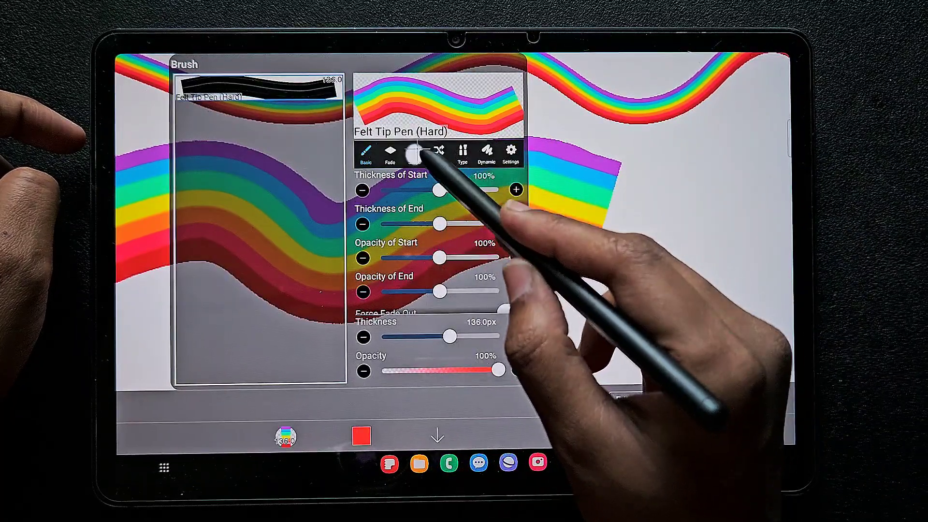
left_click(414, 153)
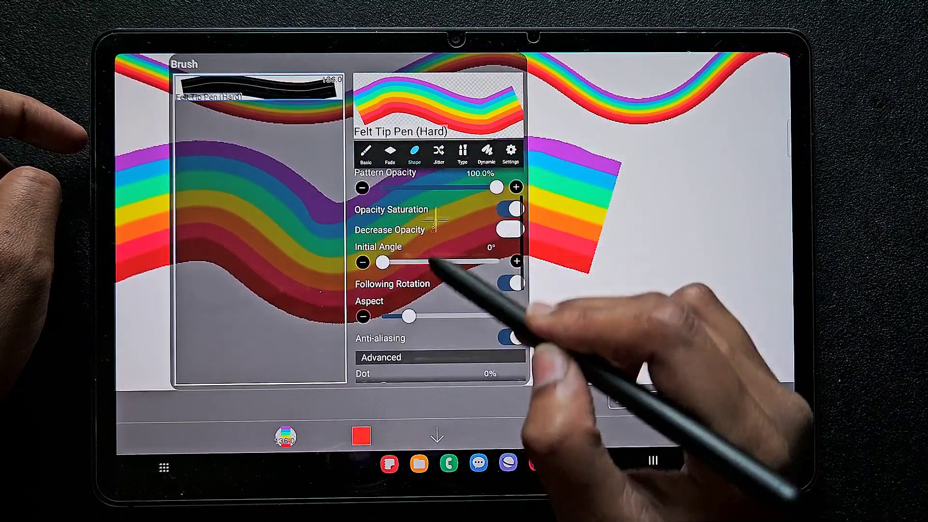
left_click_drag(406, 316, 394, 316)
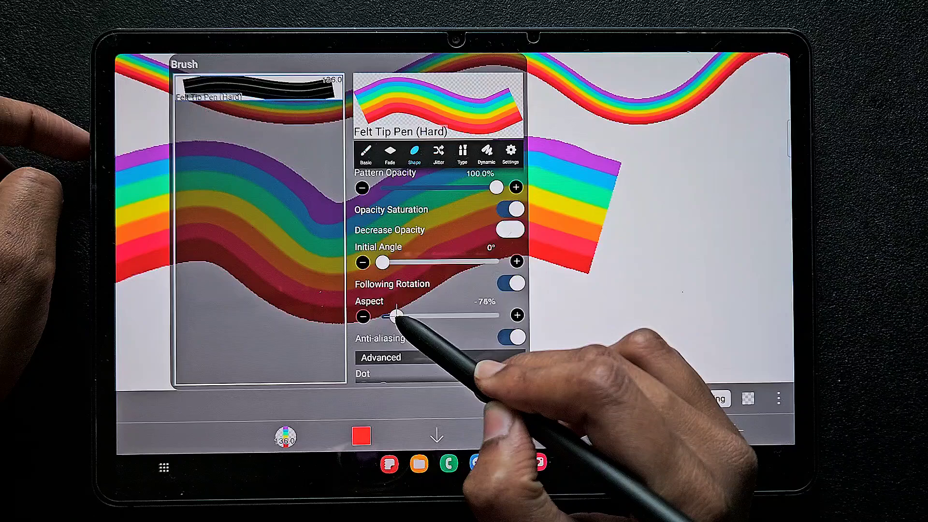
left_click_drag(396, 315, 385, 315)
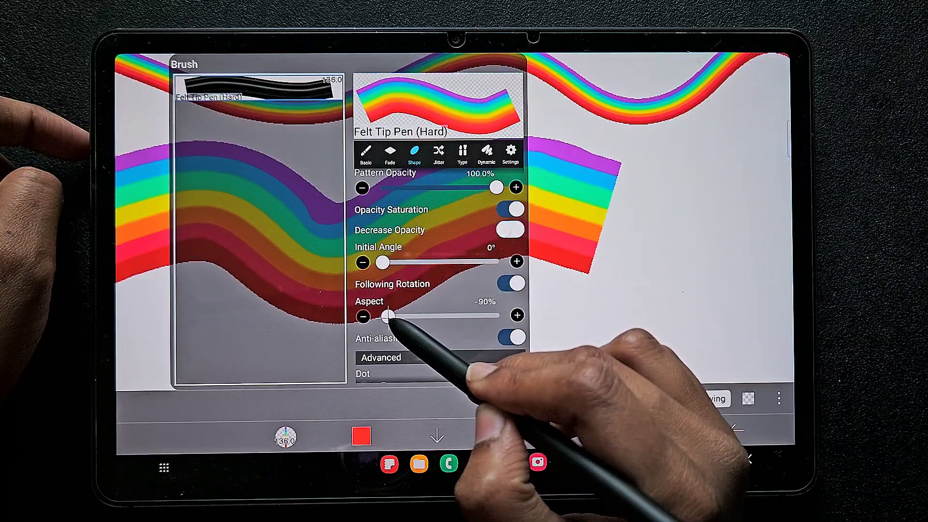
left_click_drag(386, 316, 393, 315)
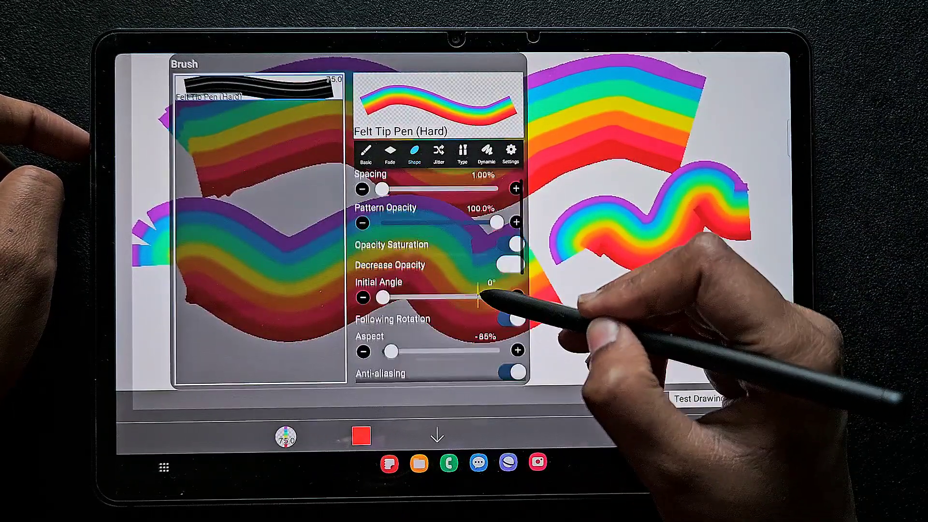
left_click_drag(388, 350, 409, 351)
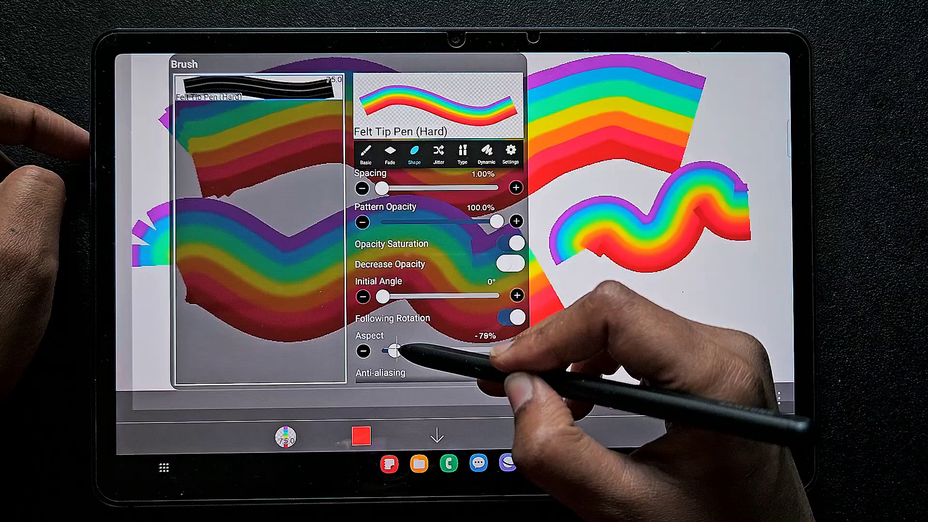
left_click_drag(388, 351, 406, 351)
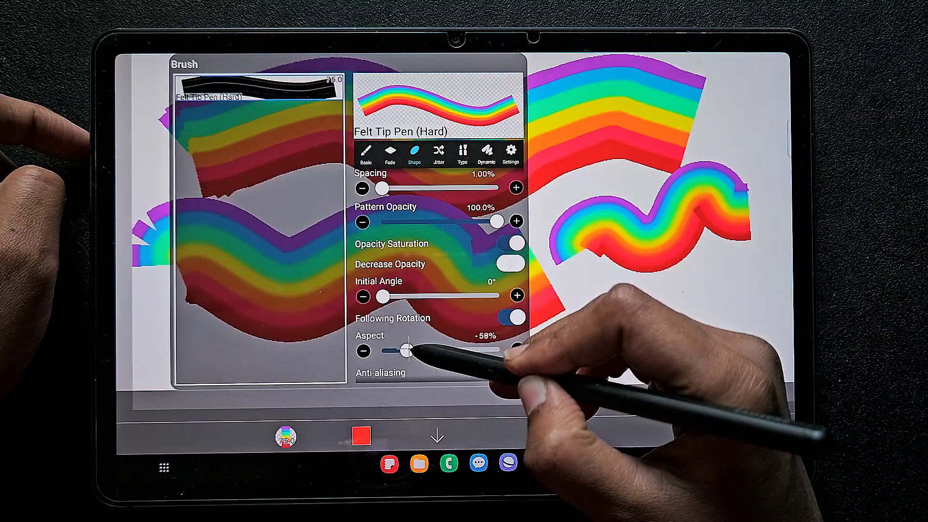
left_click_drag(408, 350, 403, 351)
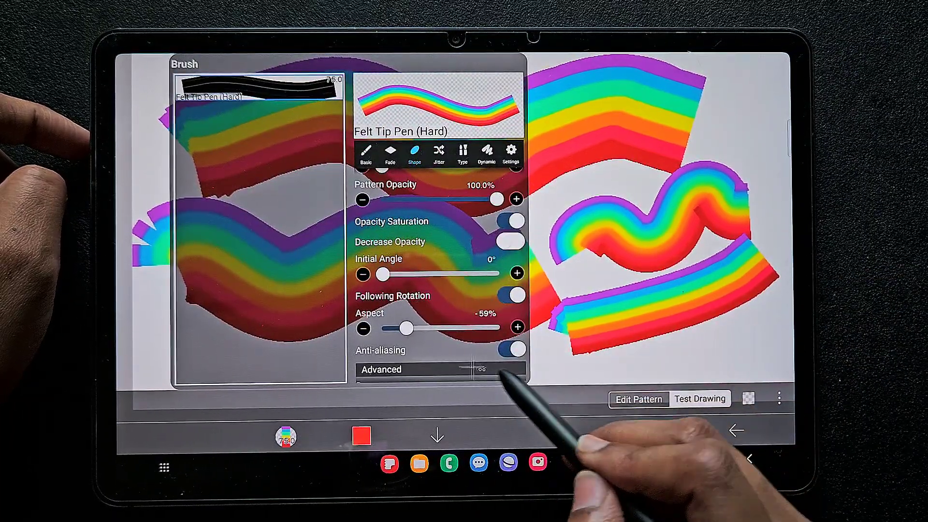
Step: Close the Brush panel and clear all test strokes from the test canvas
left_click(511, 349)
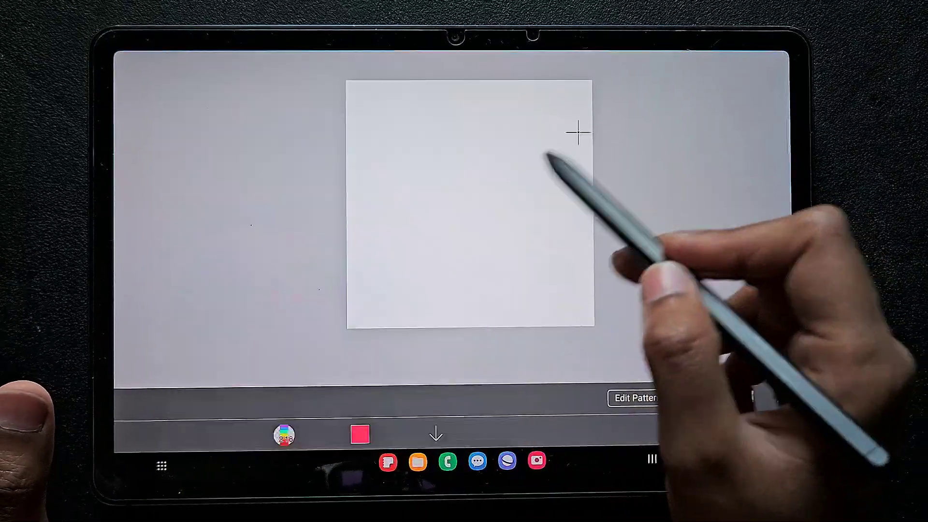
Step: Draw a new curving rainbow test stroke and reopen the brush Shape settings
left_click(359, 434)
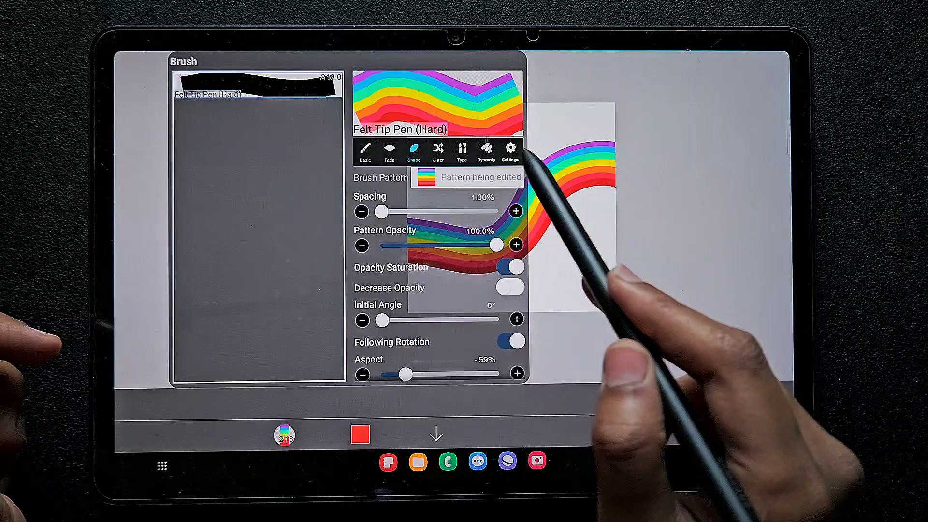
Step: Rename the brush to 'Rainbow by priya' in its Settings tab
left_click(509, 152)
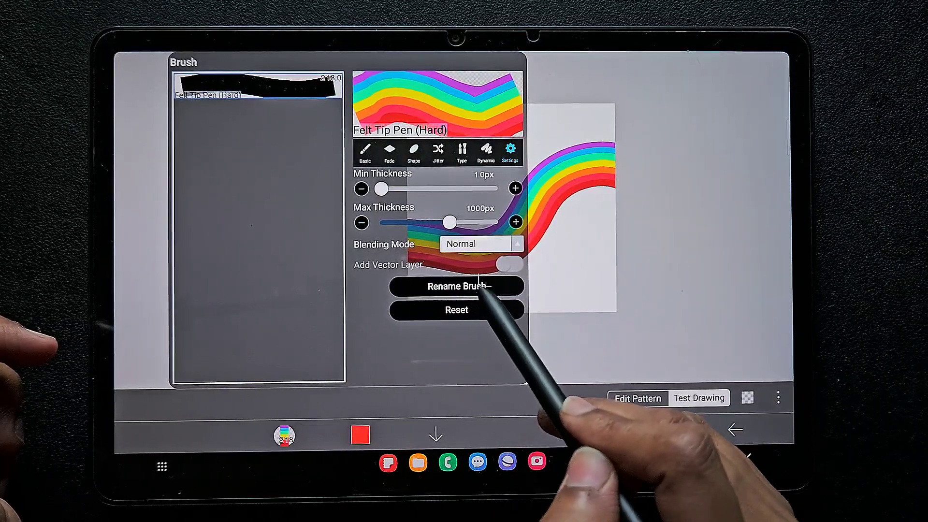
left_click(457, 287)
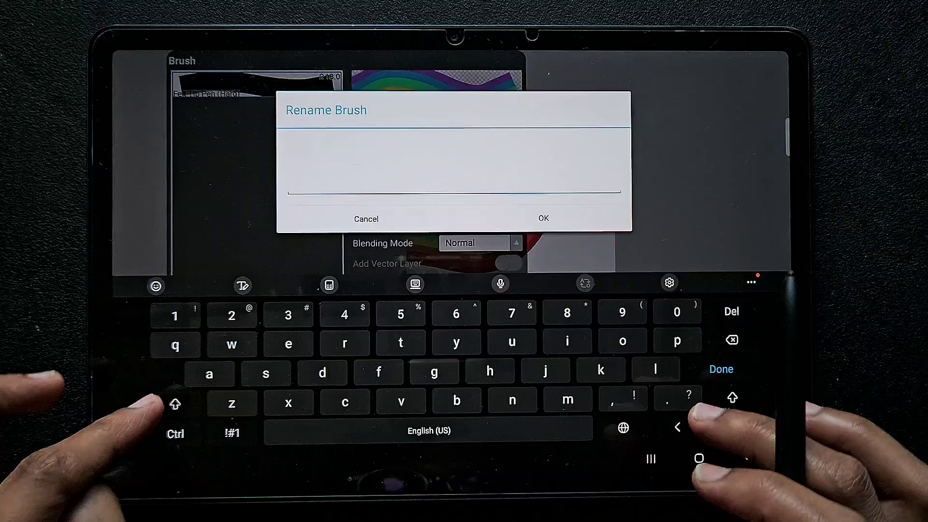
type("Rainbow y")
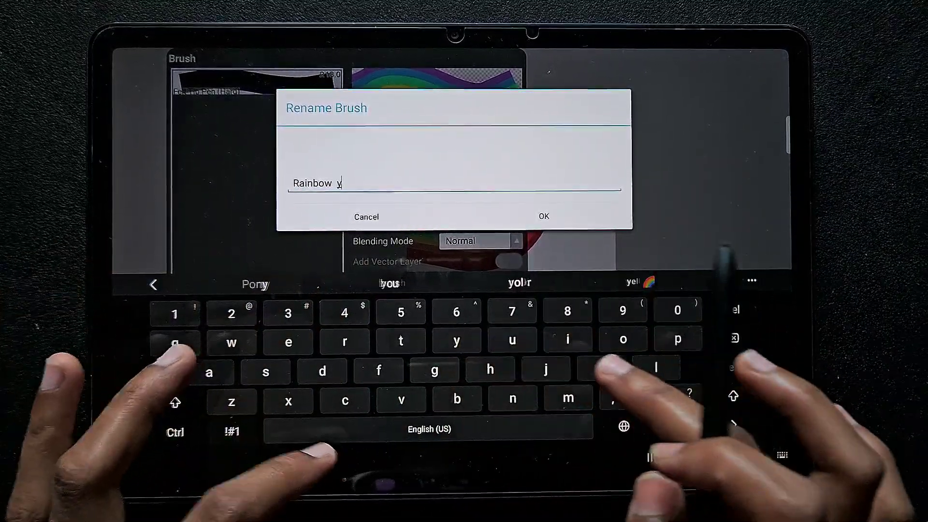
type("b")
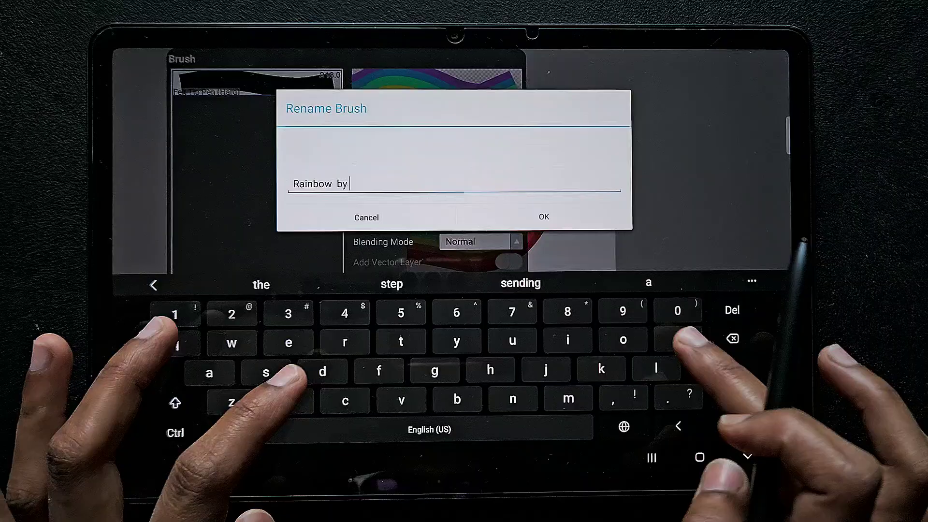
type("priya")
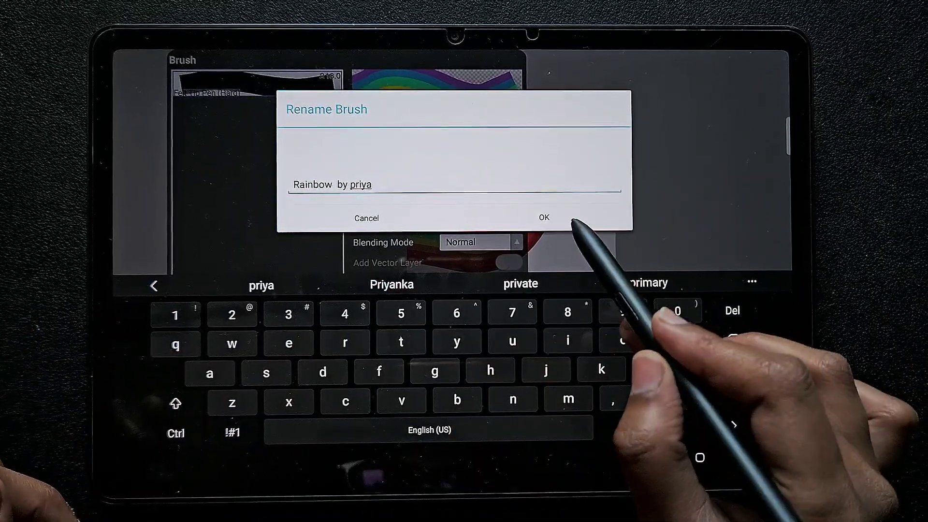
left_click(543, 218)
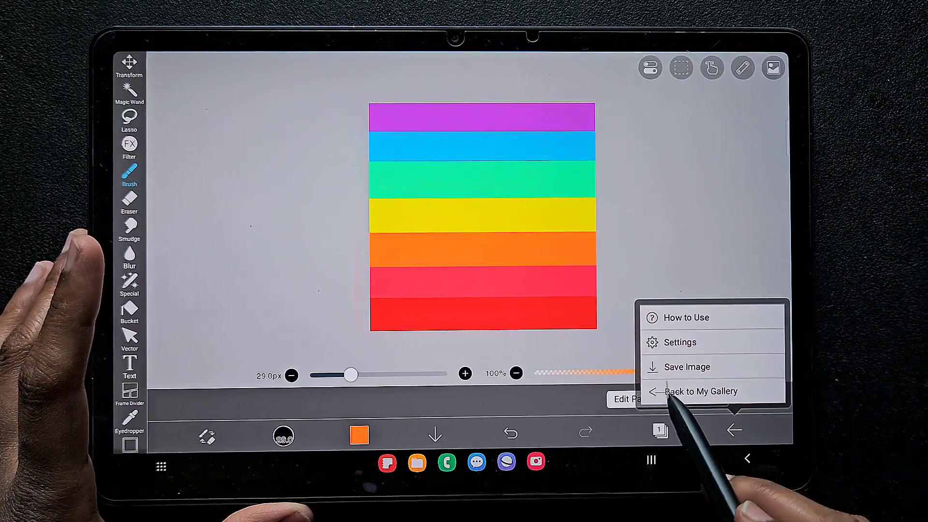
Step: Return to My Gallery and confirm registering the rainbow test brush as a custom brush
left_click(701, 391)
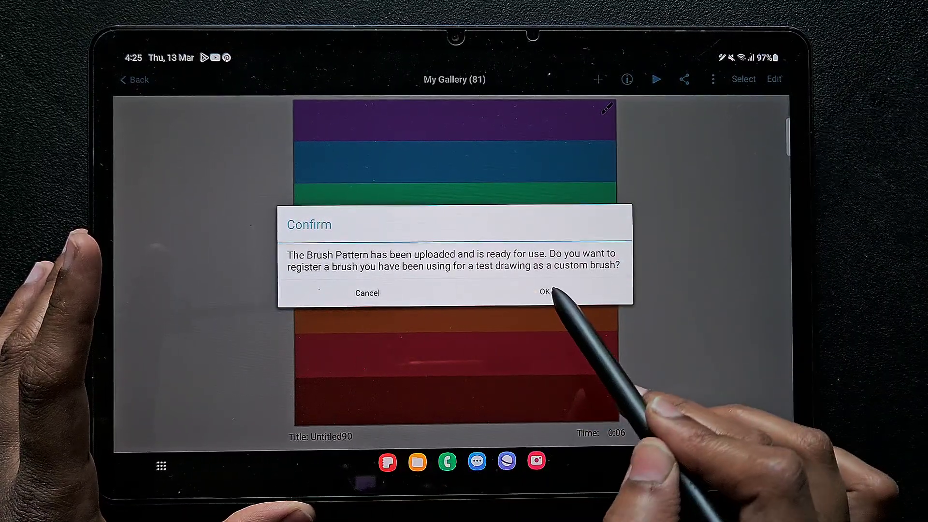
left_click(545, 292)
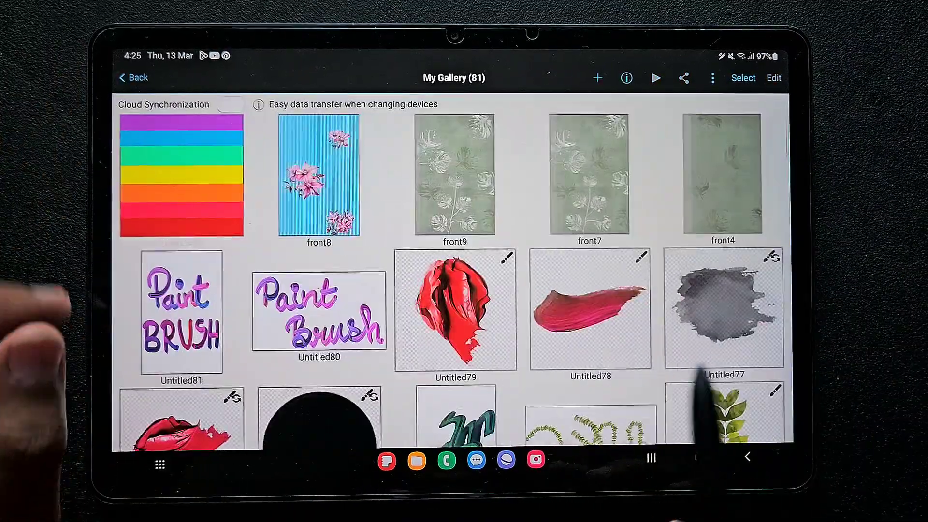
Step: Switch to YouTube and show The Android Artist channel's Playlists tab
left_click(597, 78)
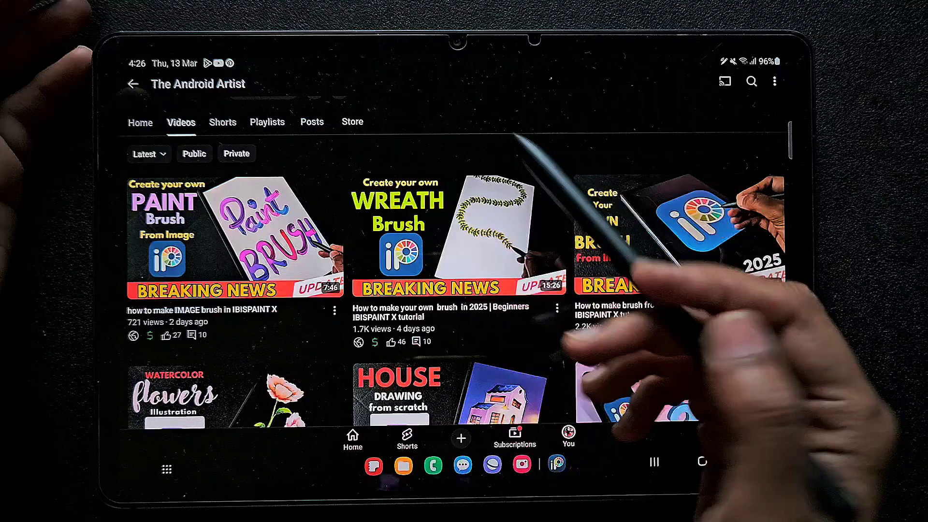
left_click(267, 123)
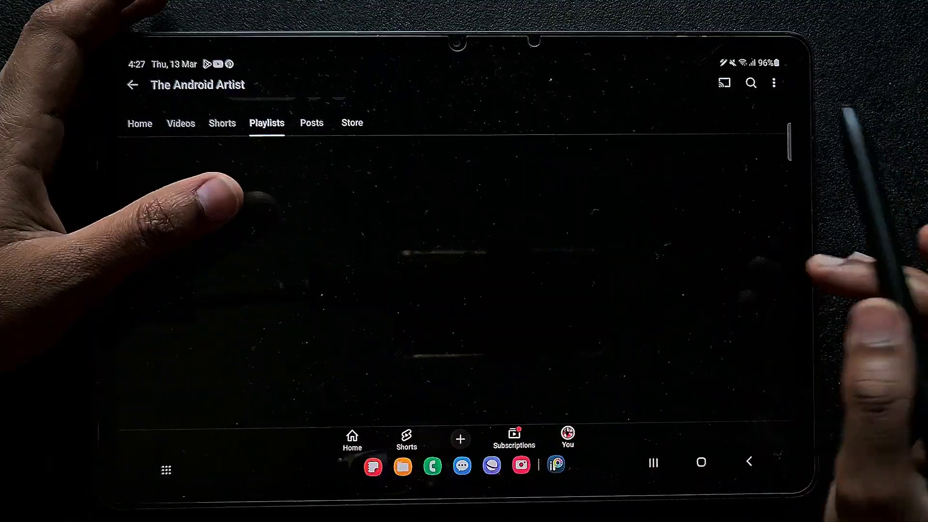